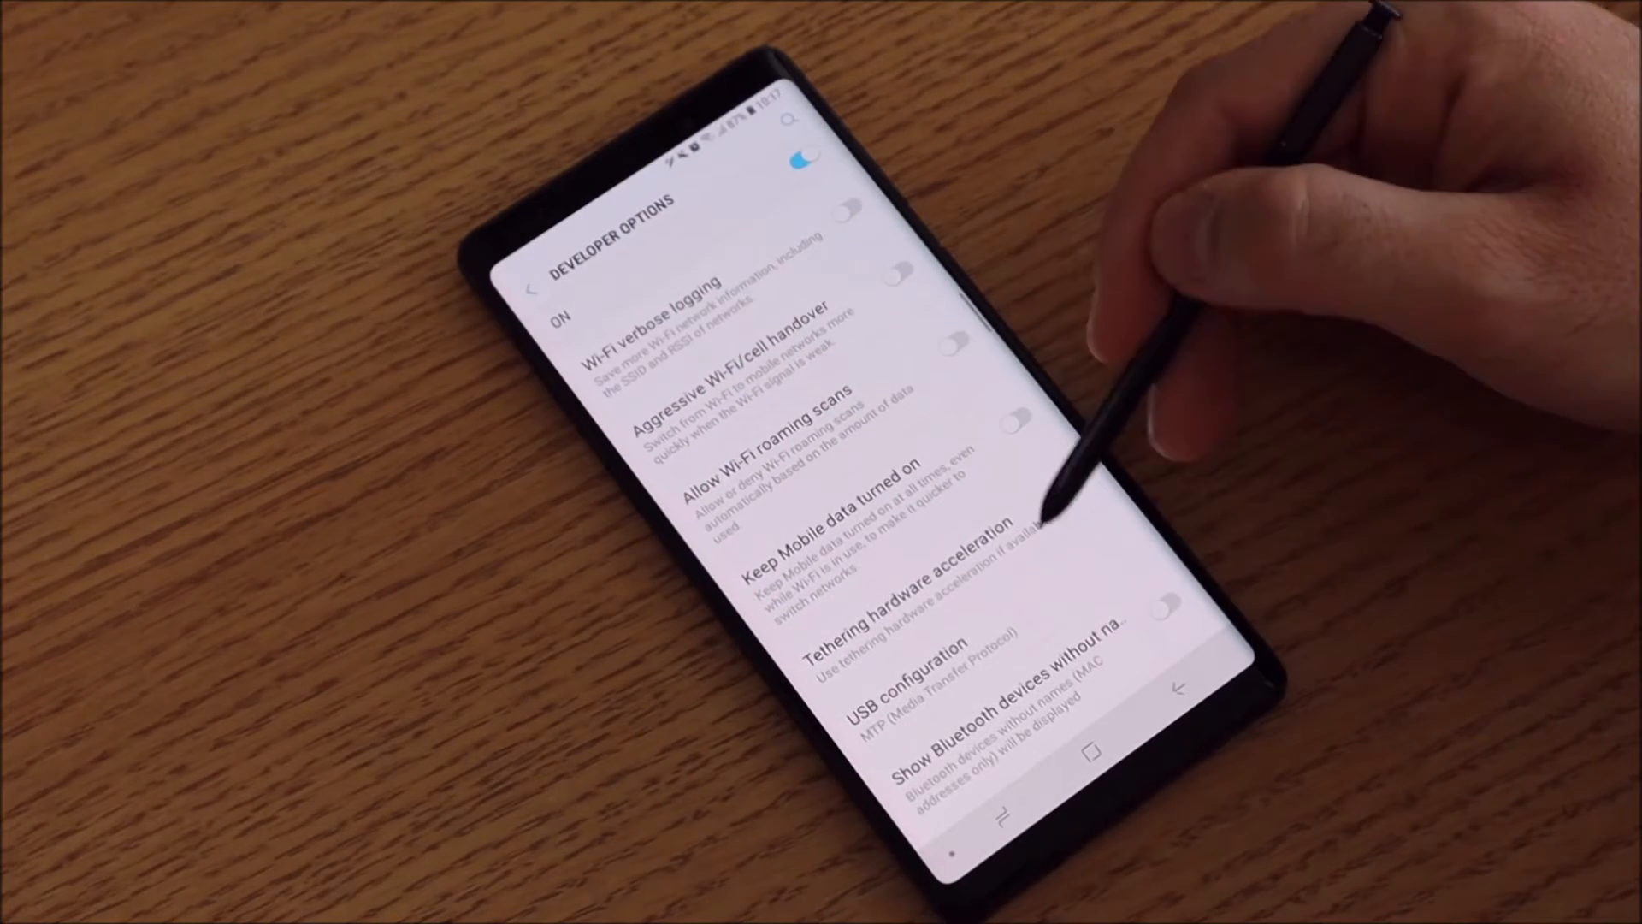
# Bring up the Bluetooth AVRCP Version choices, currently at AVRCP 1.4 (Default)
pyautogui.click(911, 629)
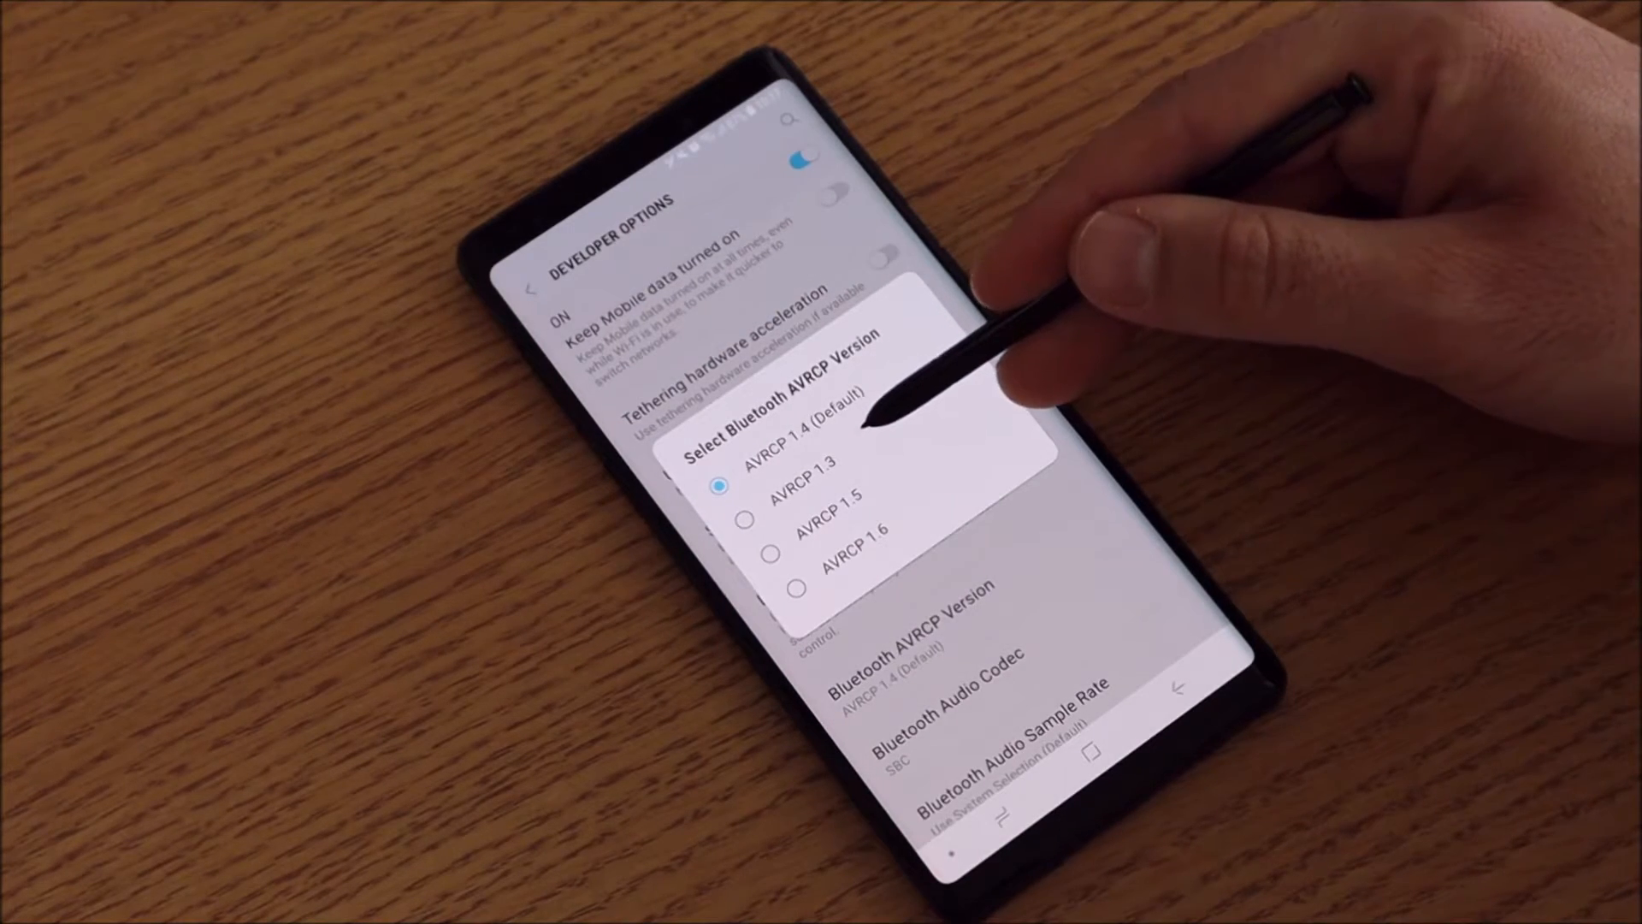